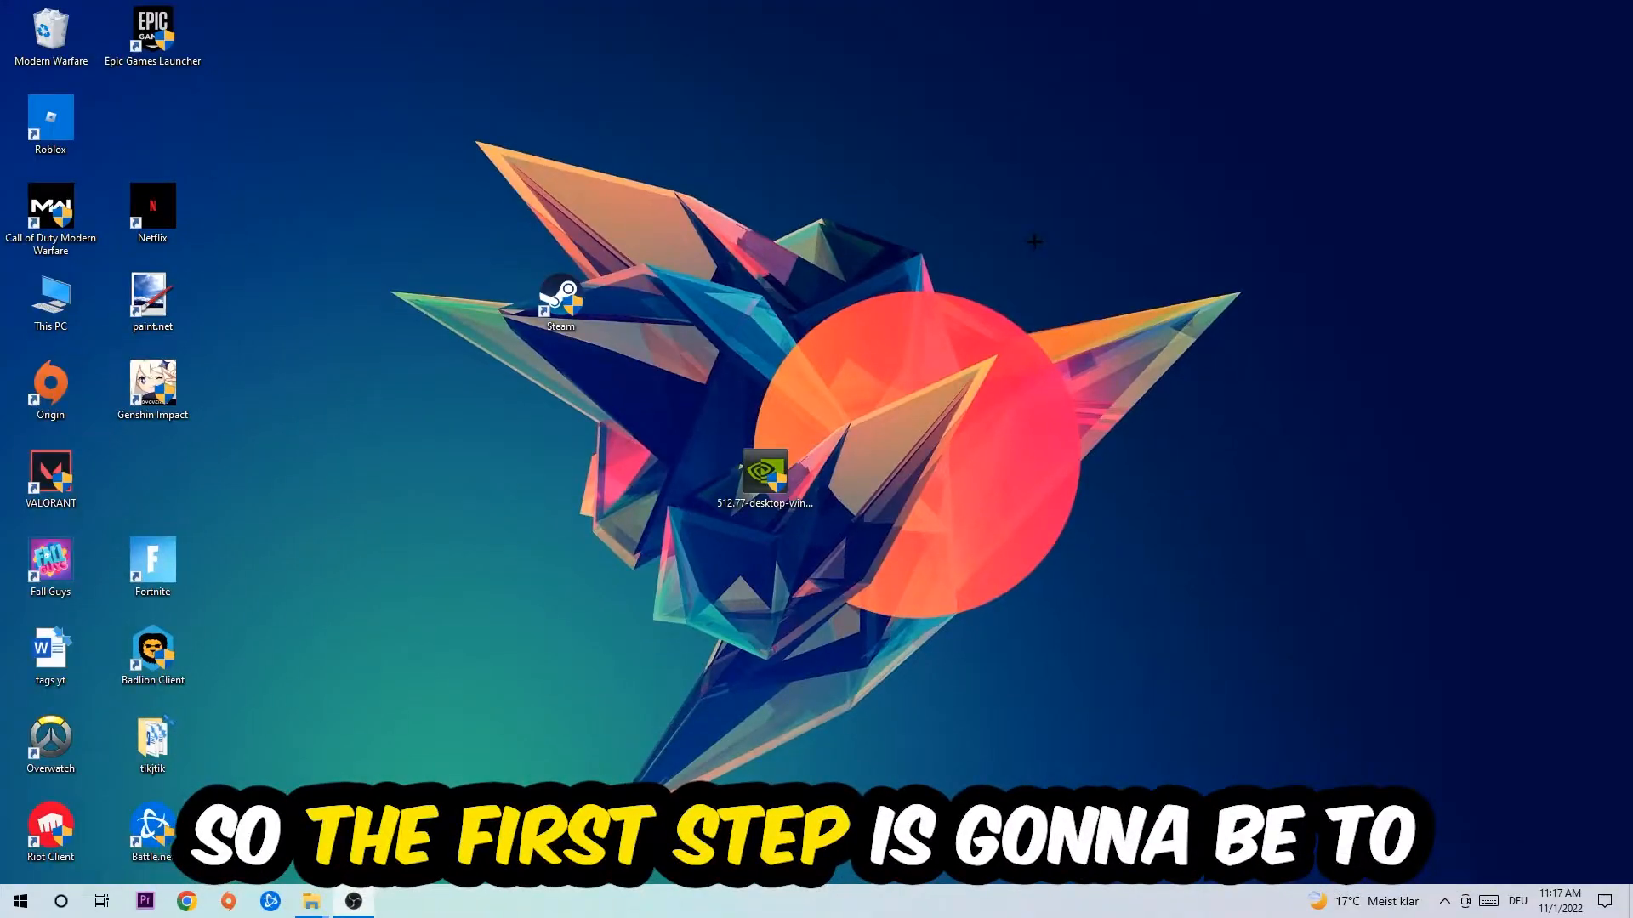
pyautogui.moveTo(1044, 235)
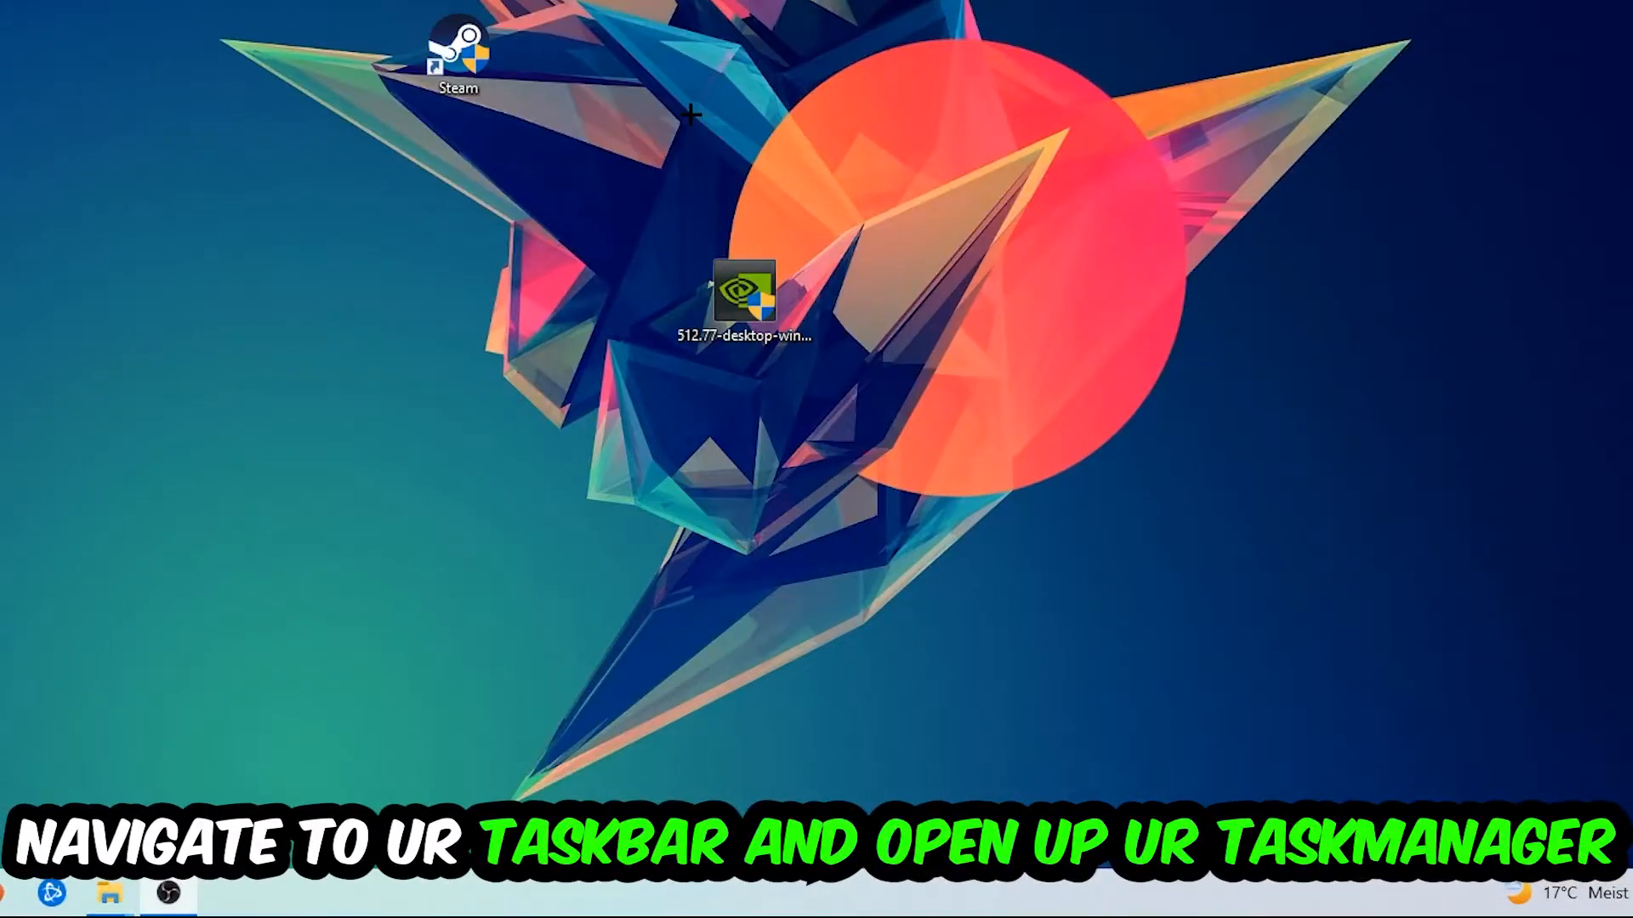
# Launch Task Manager from the taskbar, maximize it and show the Processes list
pyautogui.rightClick(813, 893)
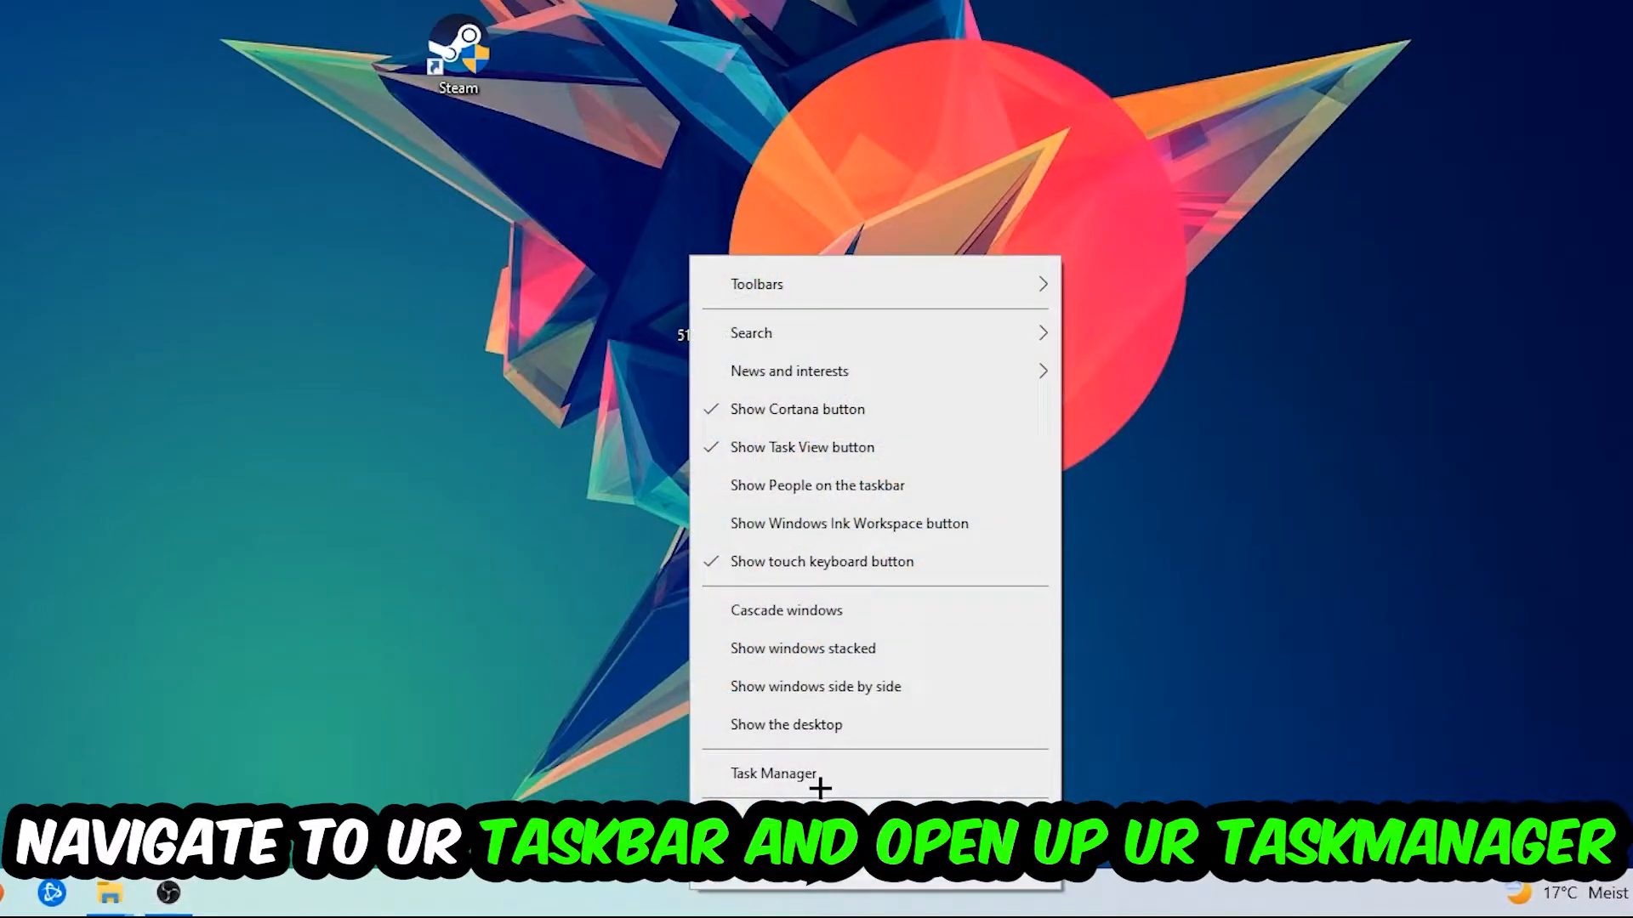
pyautogui.click(772, 772)
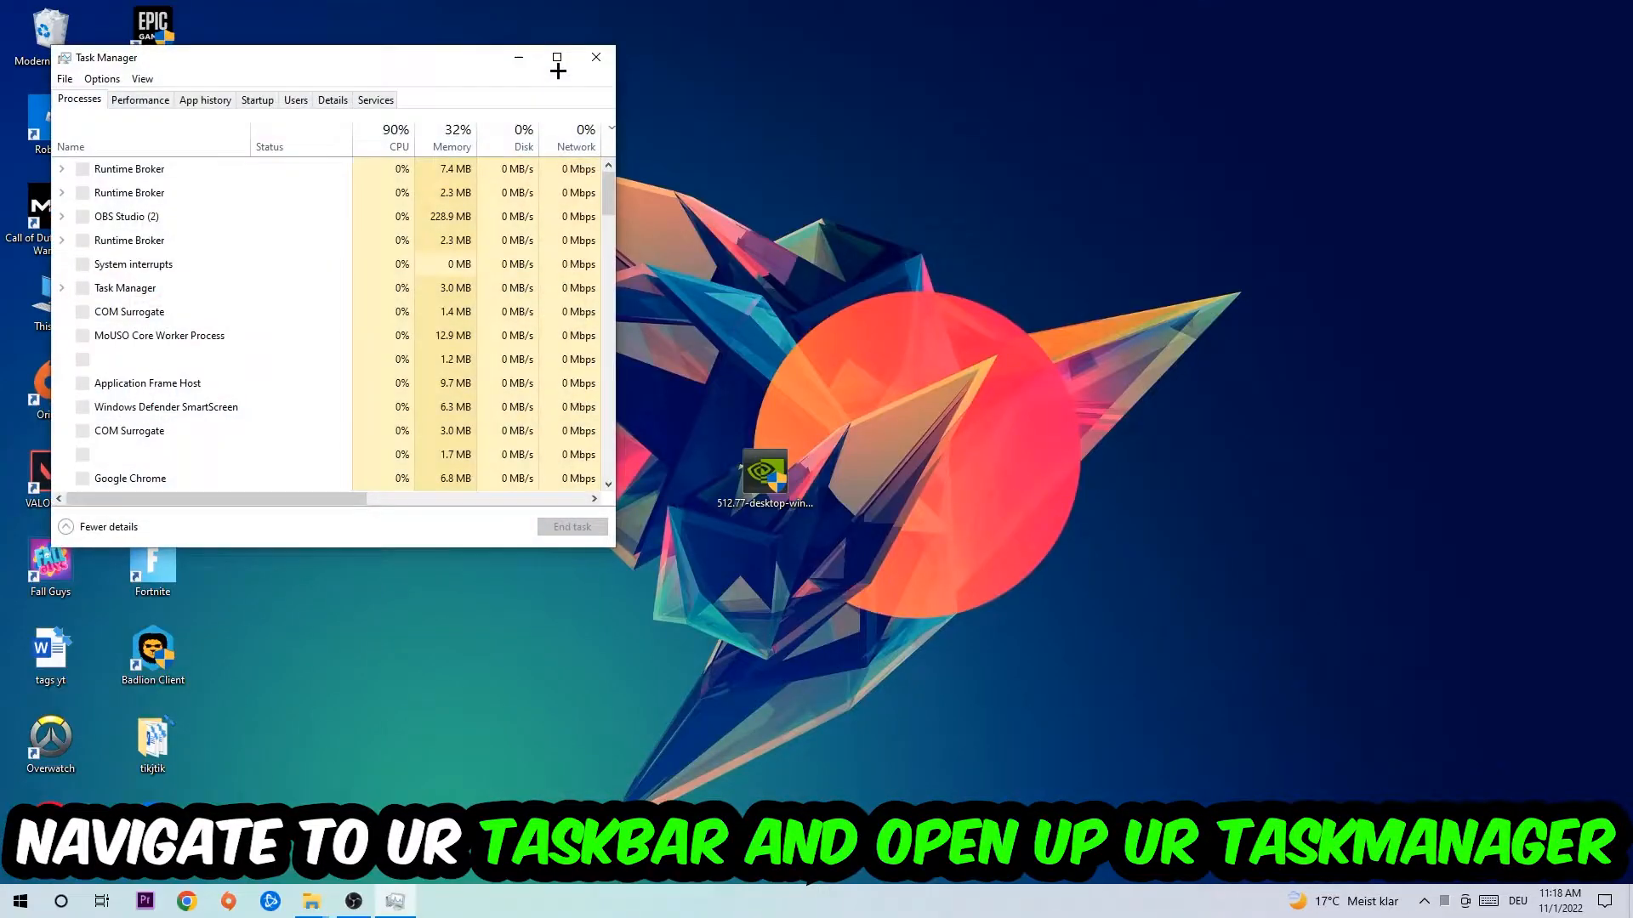
pyautogui.click(558, 58)
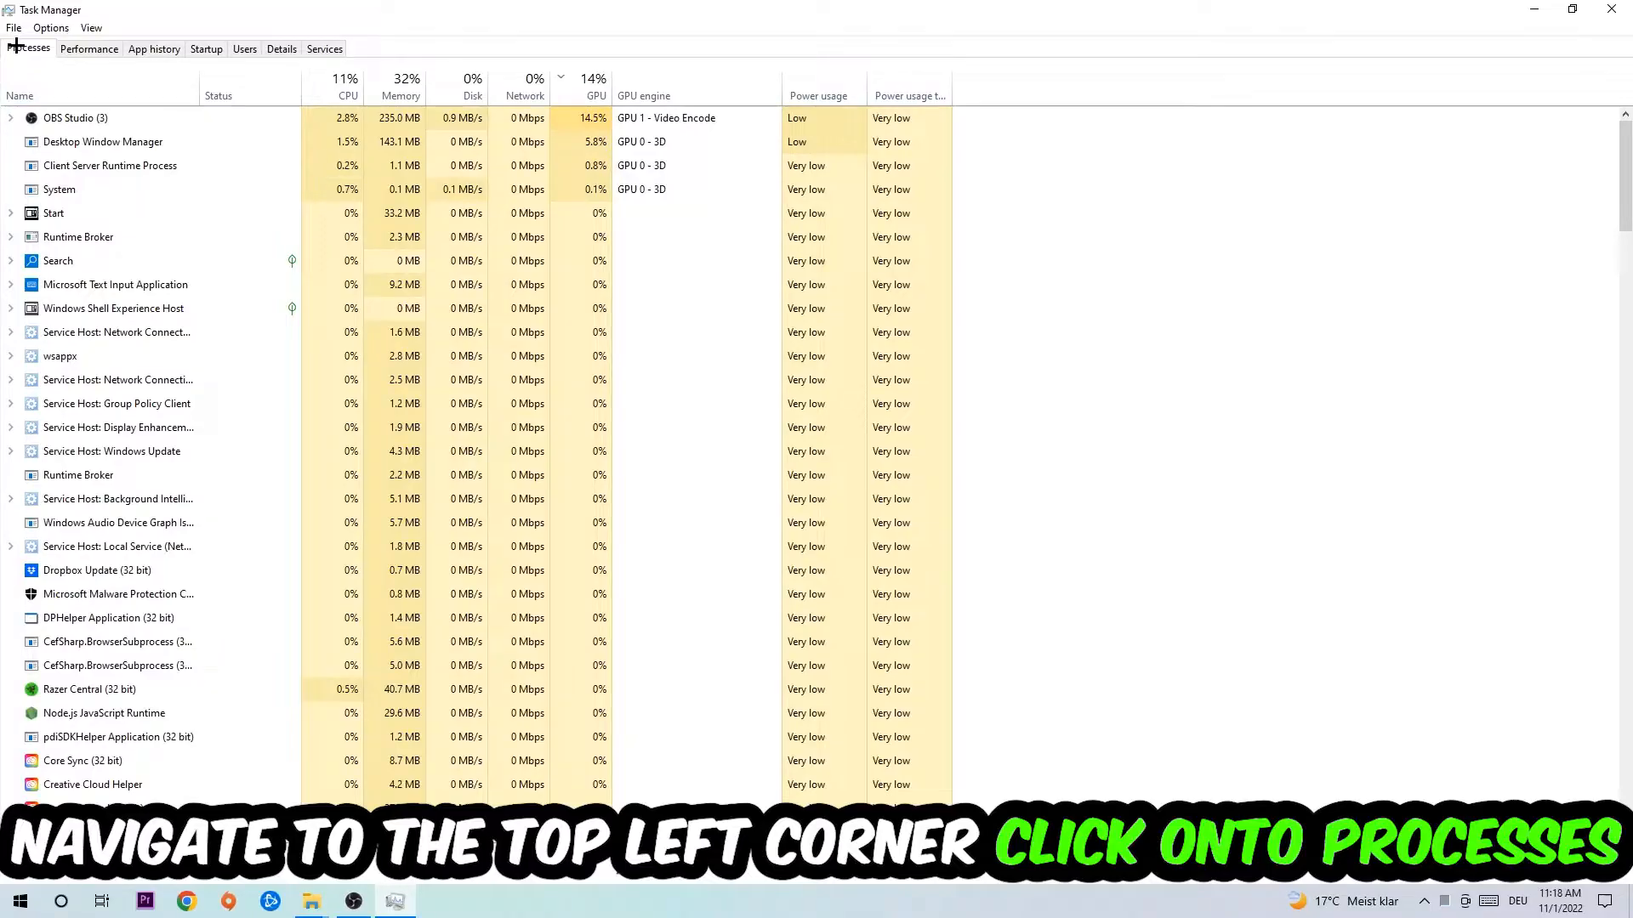
pyautogui.click(118, 427)
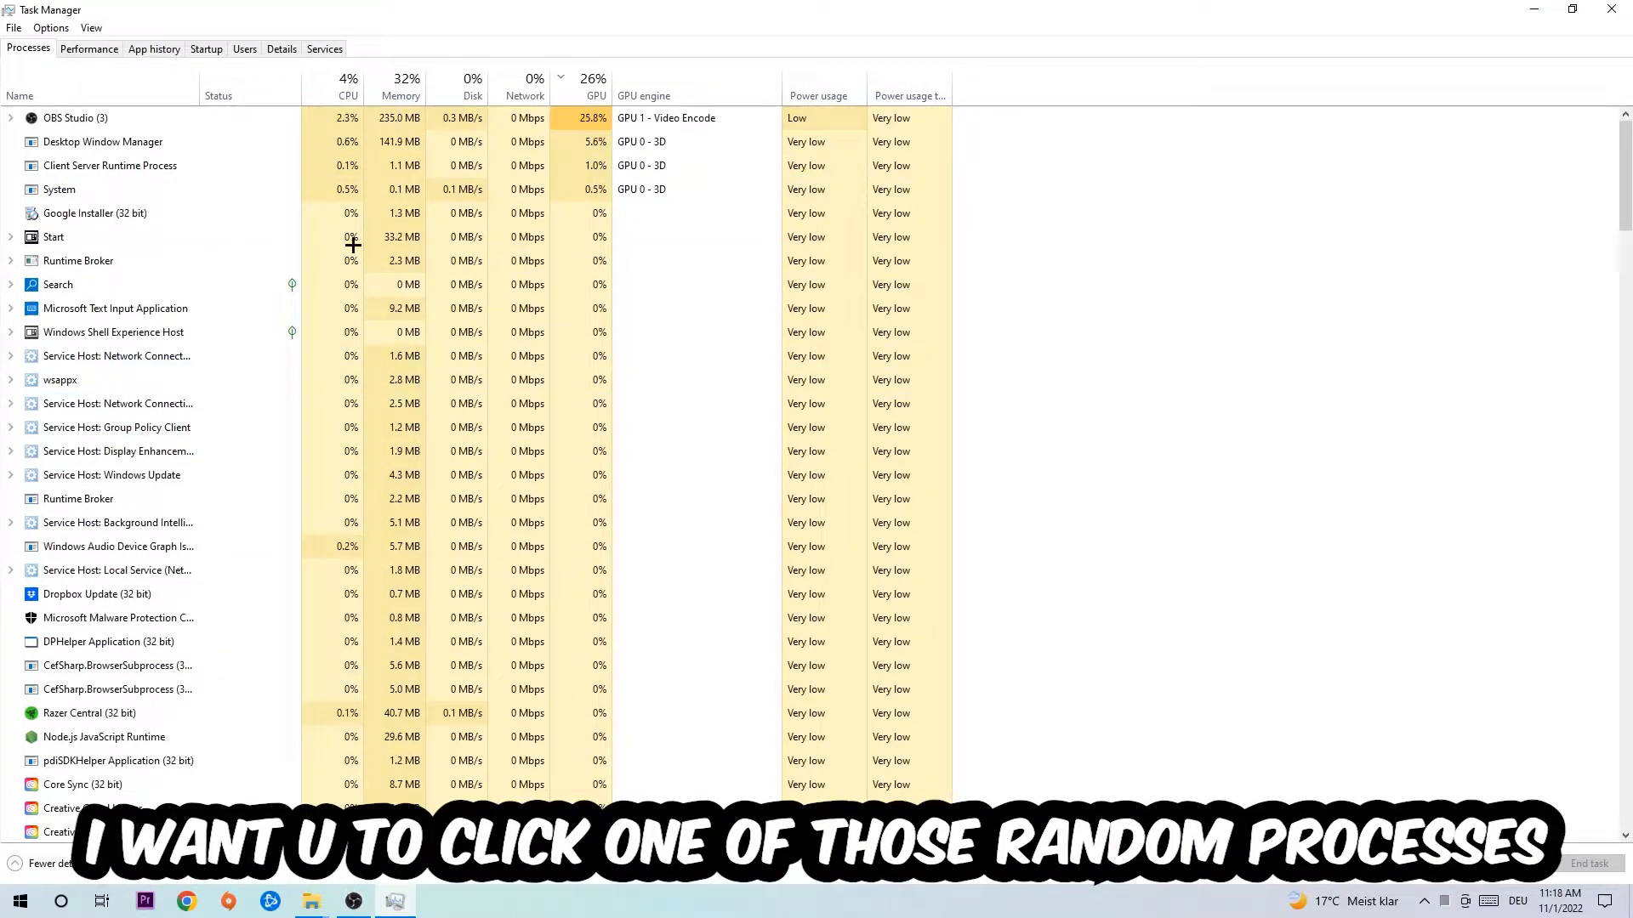
# End the Microsoft Text Input Application task from the Processes list
pyautogui.click(116, 285)
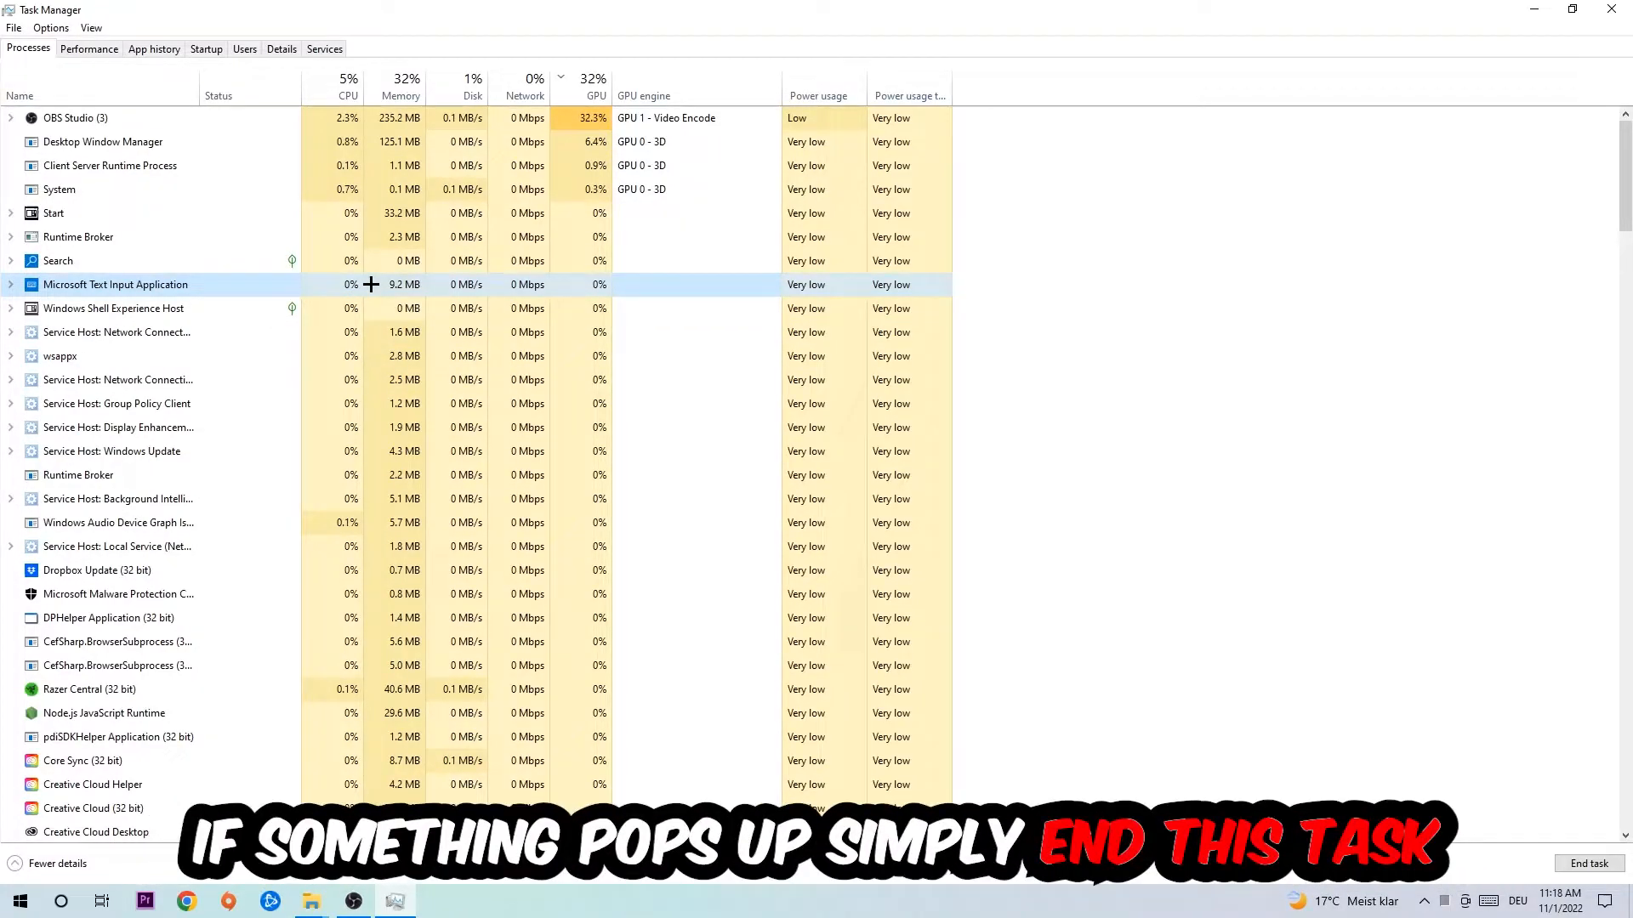
pyautogui.rightClick(110, 286)
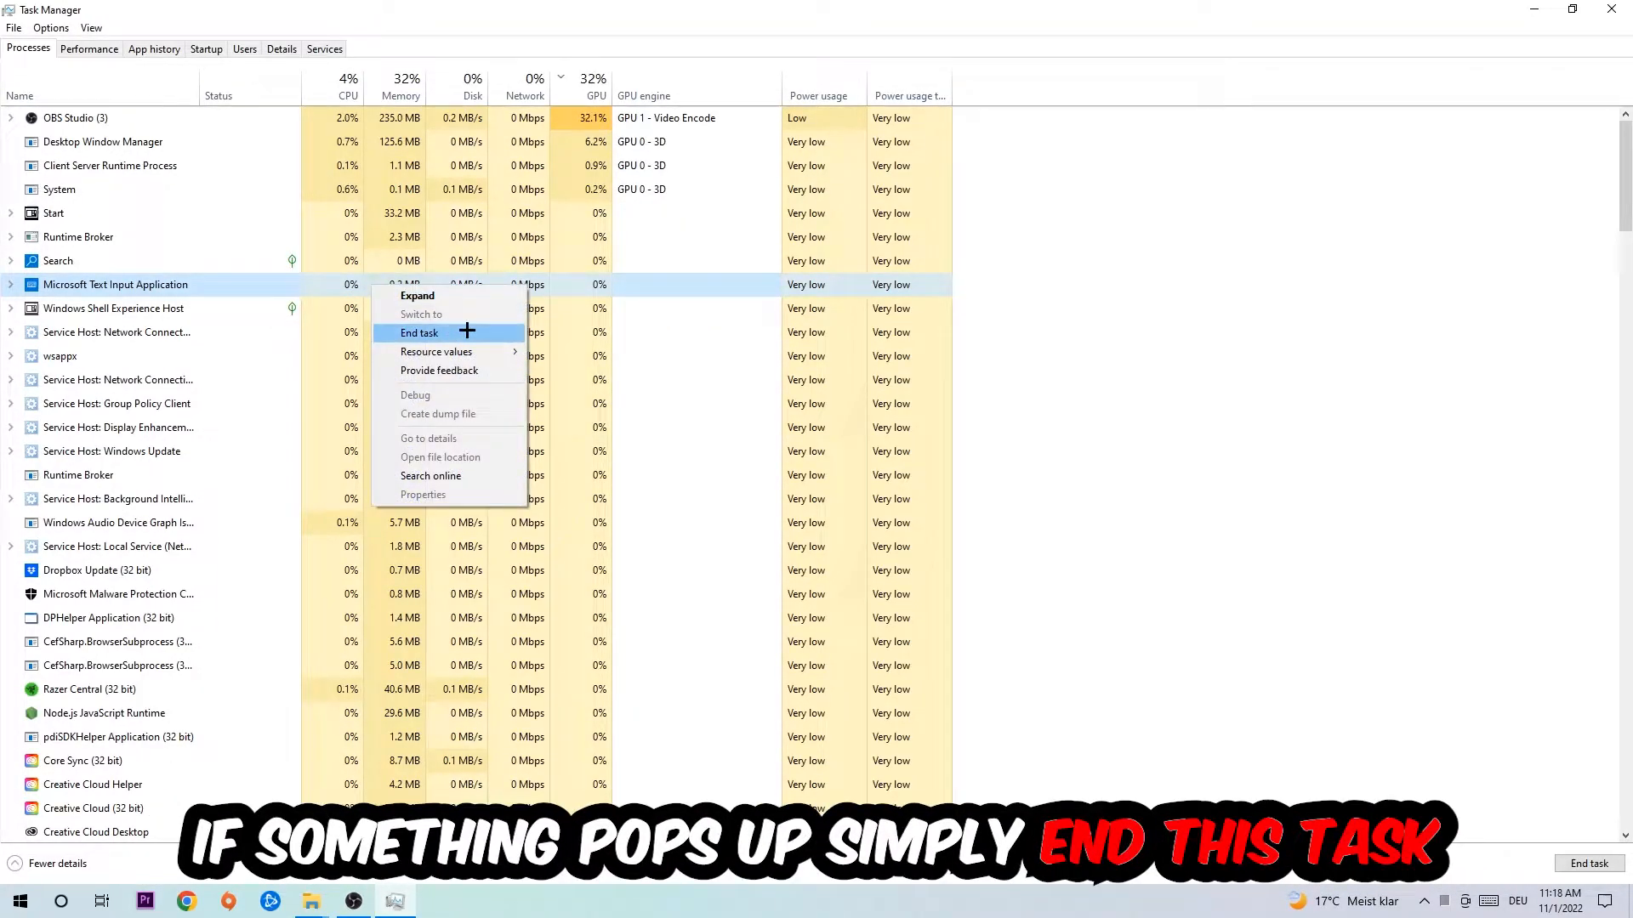
pyautogui.click(422, 333)
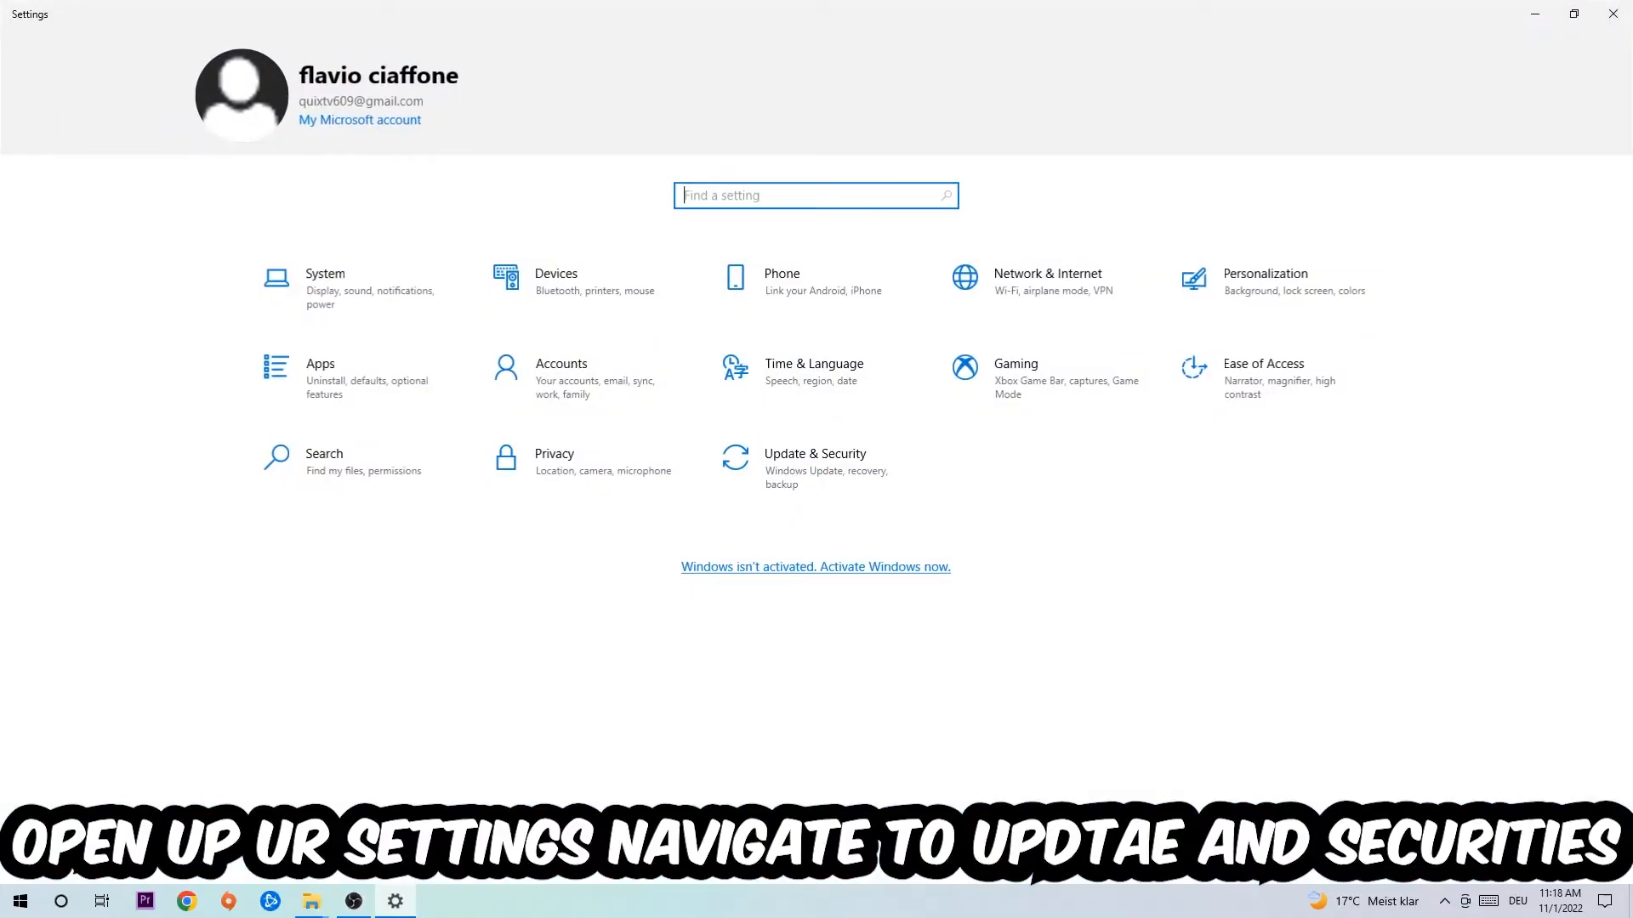
# Go to the Update & Security section of Settings
pyautogui.click(814, 453)
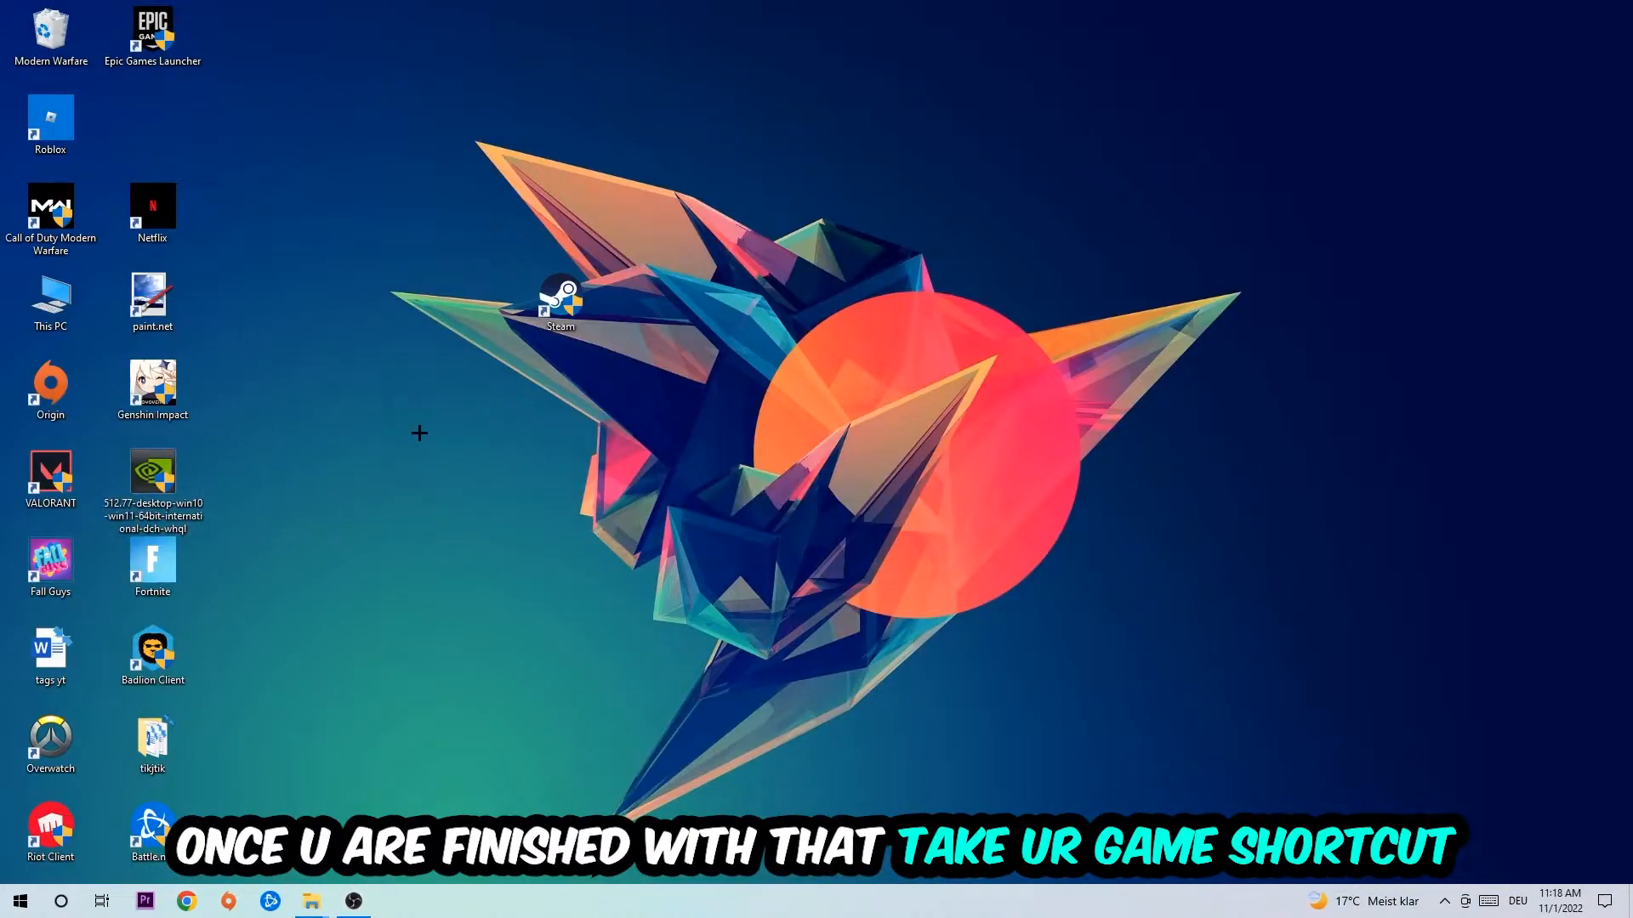
# Move the Steam shortcut toward the desktop centre and show its context menu
pyautogui.moveTo(559, 296); pyautogui.dragTo(866, 386)
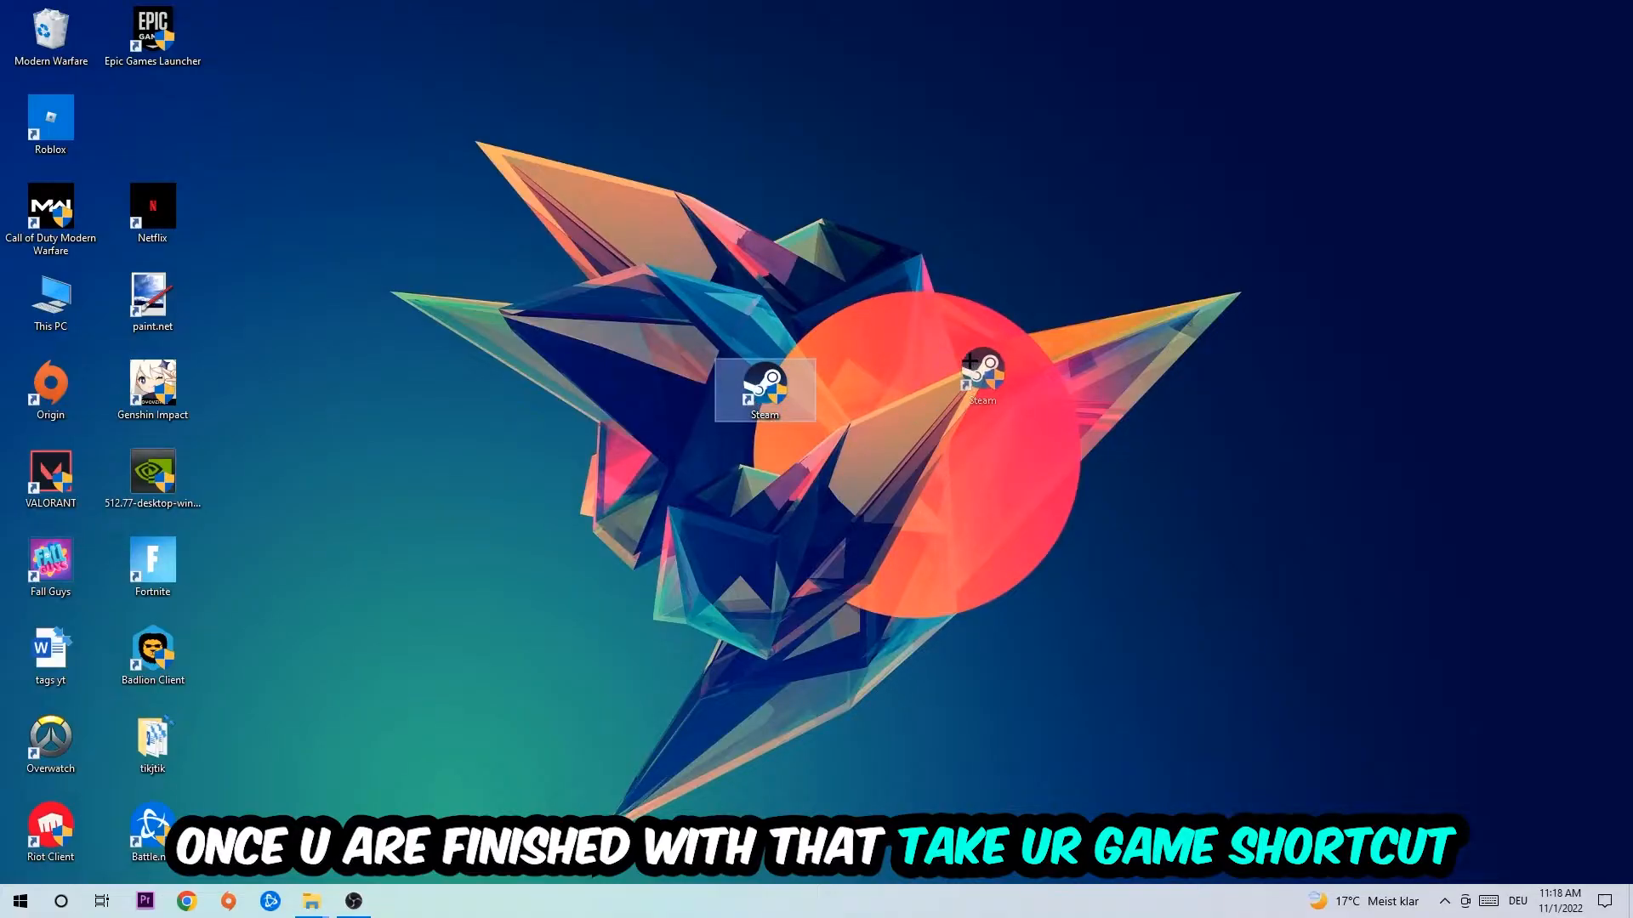
pyautogui.rightClick(761, 388)
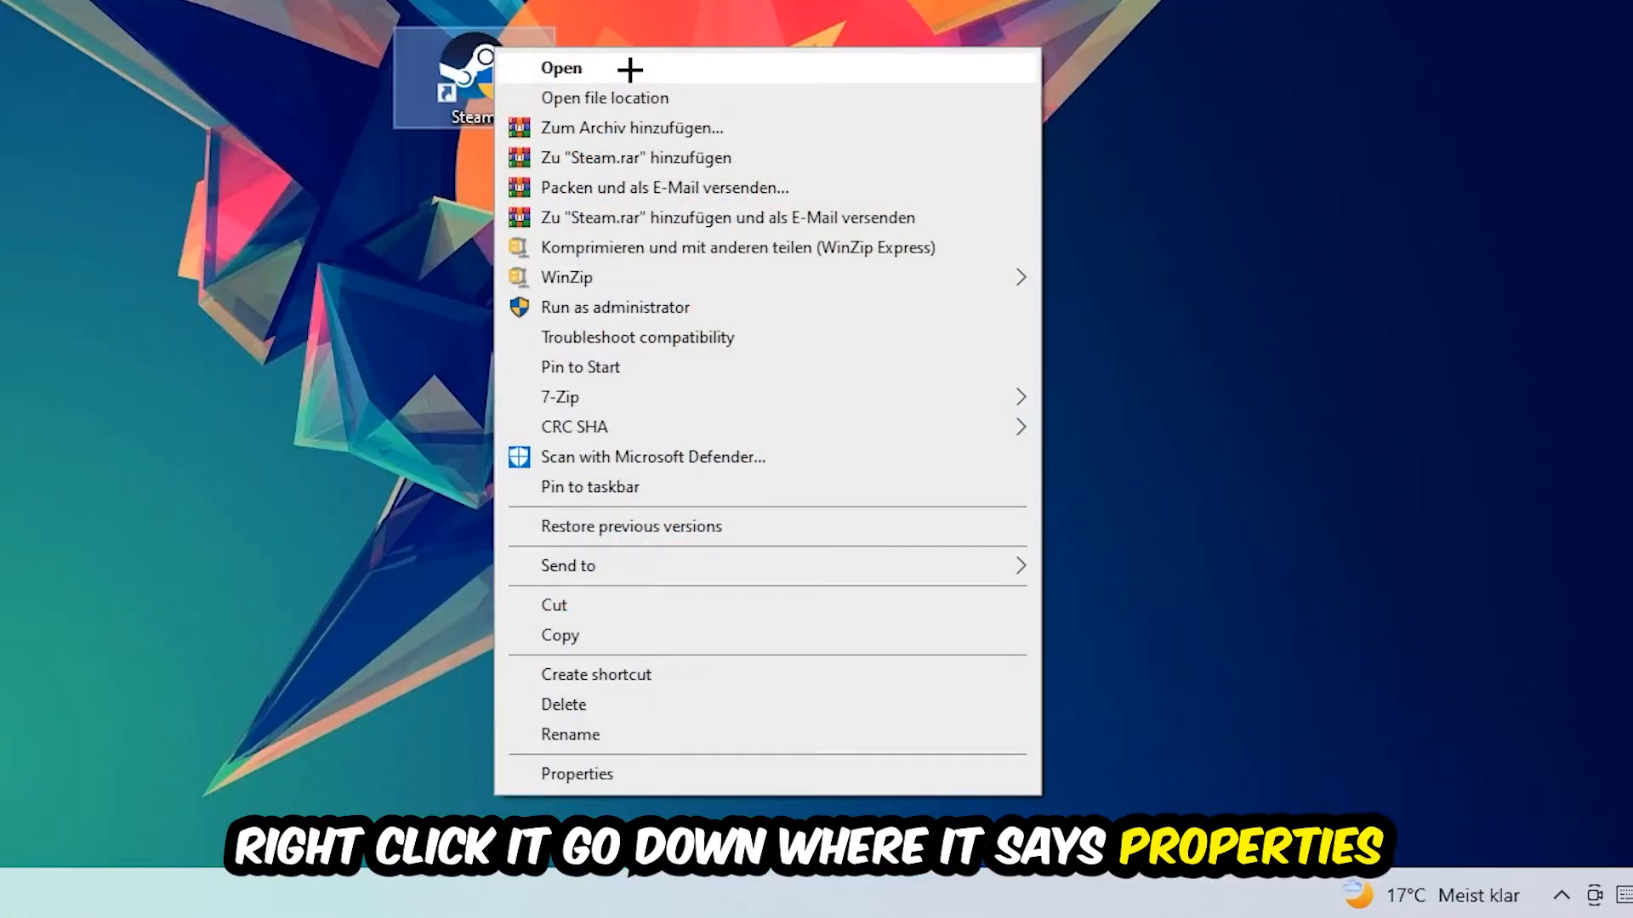
# Bring up the Steam shortcut's Properties to reach the Compatibility settings
pyautogui.click(580, 774)
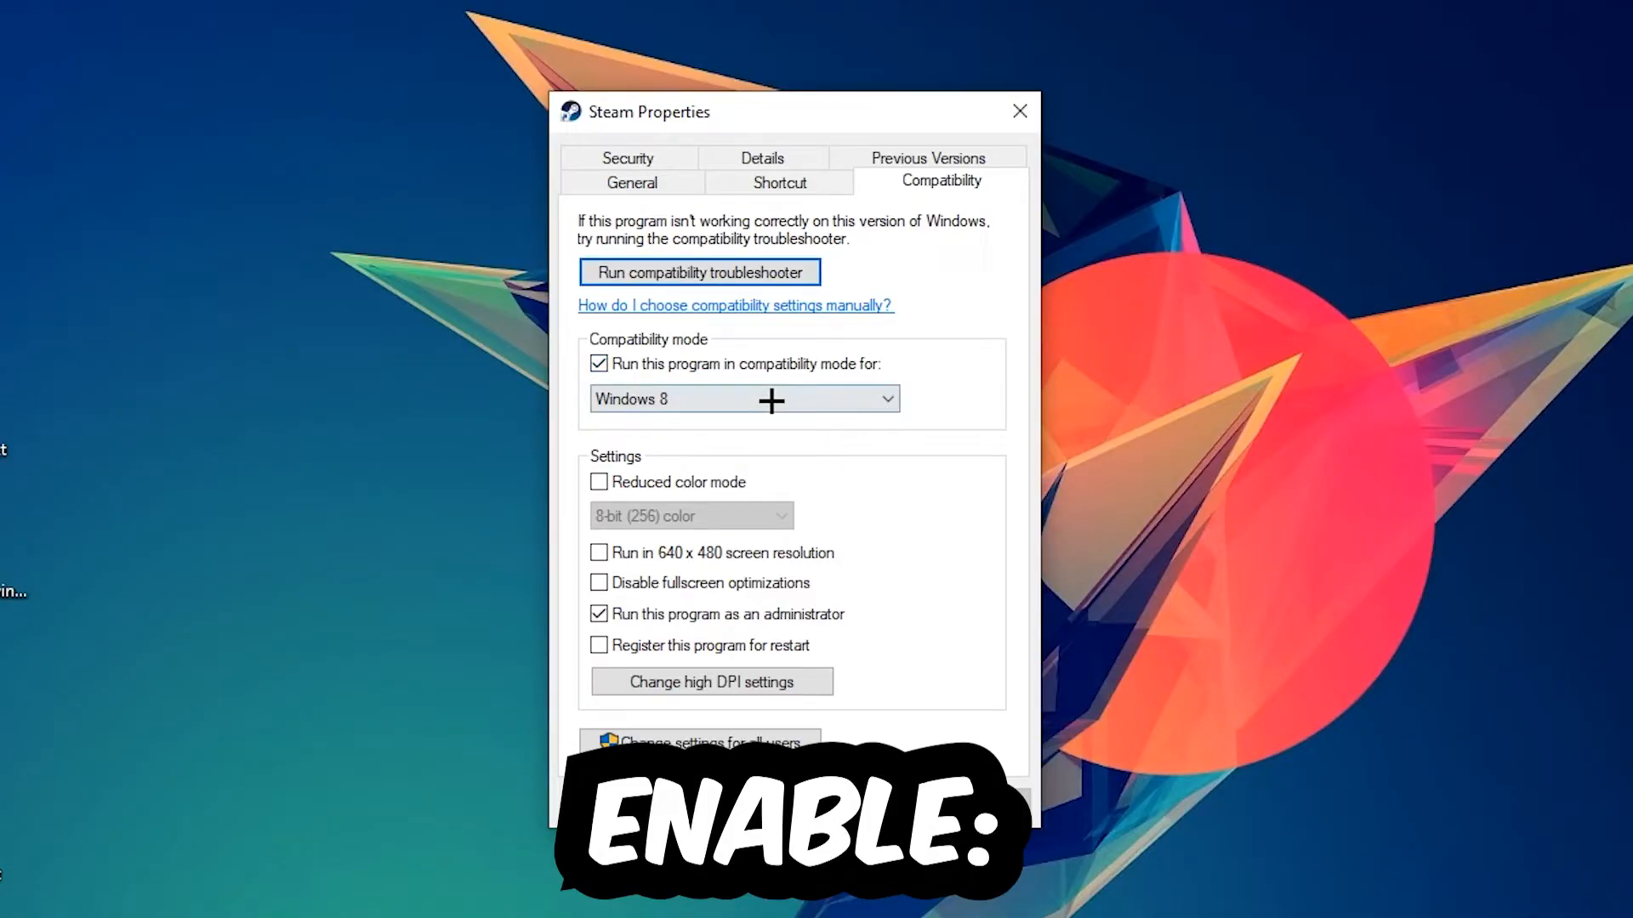
pyautogui.moveTo(936, 691)
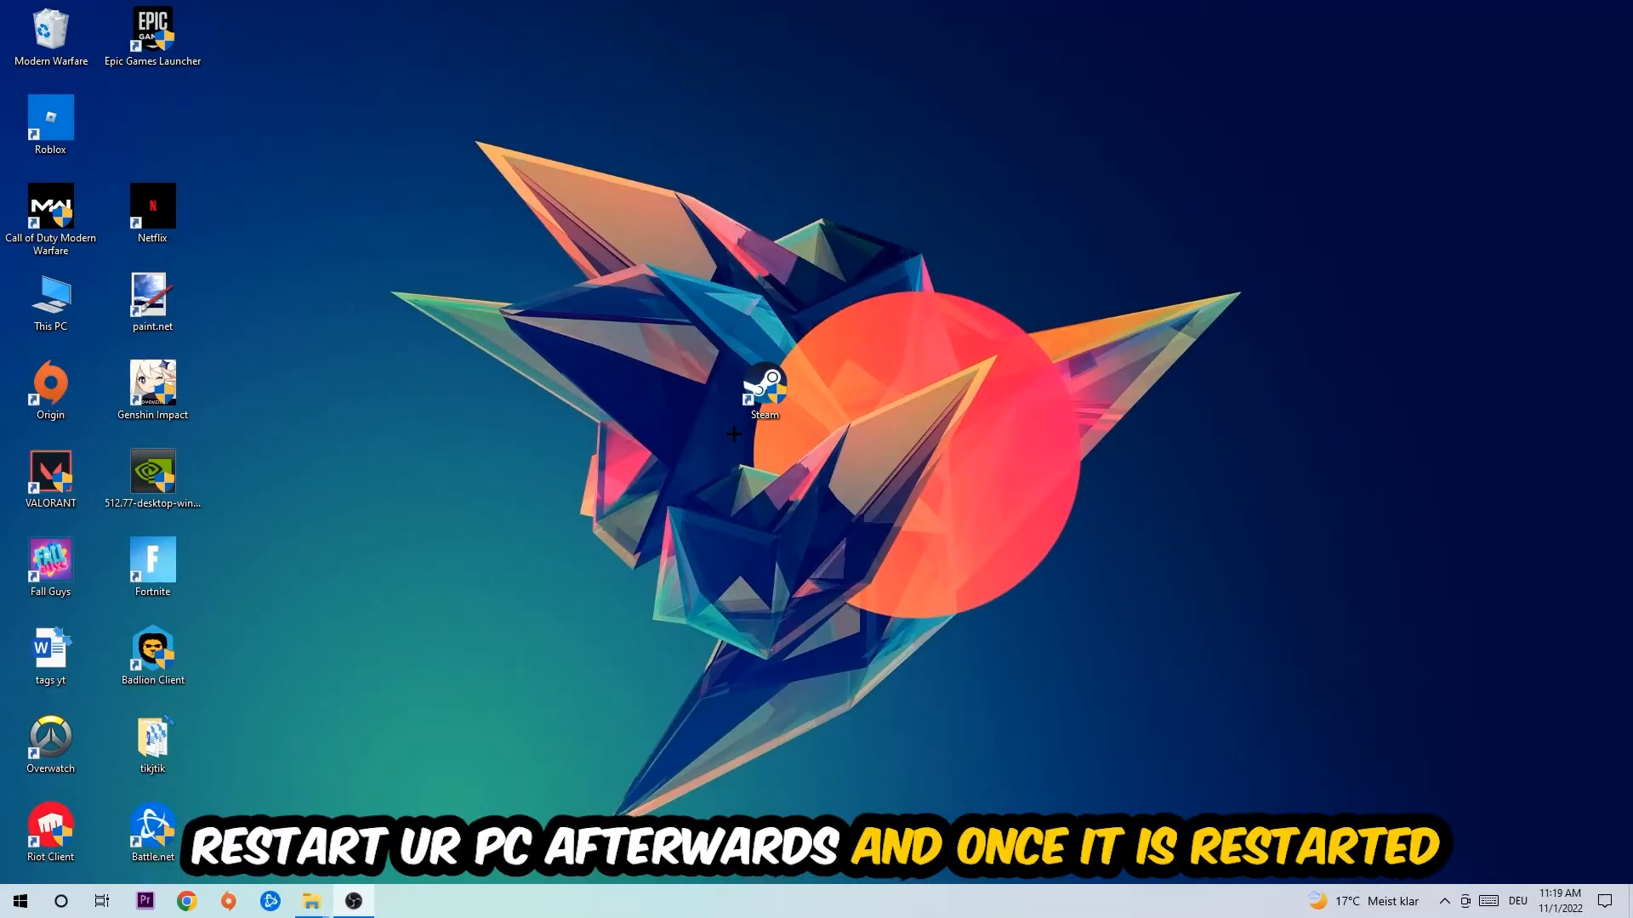
# Move the Steam shortcut higher on the desktop, revealing the admin shield overlay
pyautogui.moveTo(764, 393); pyautogui.dragTo(663, 215)
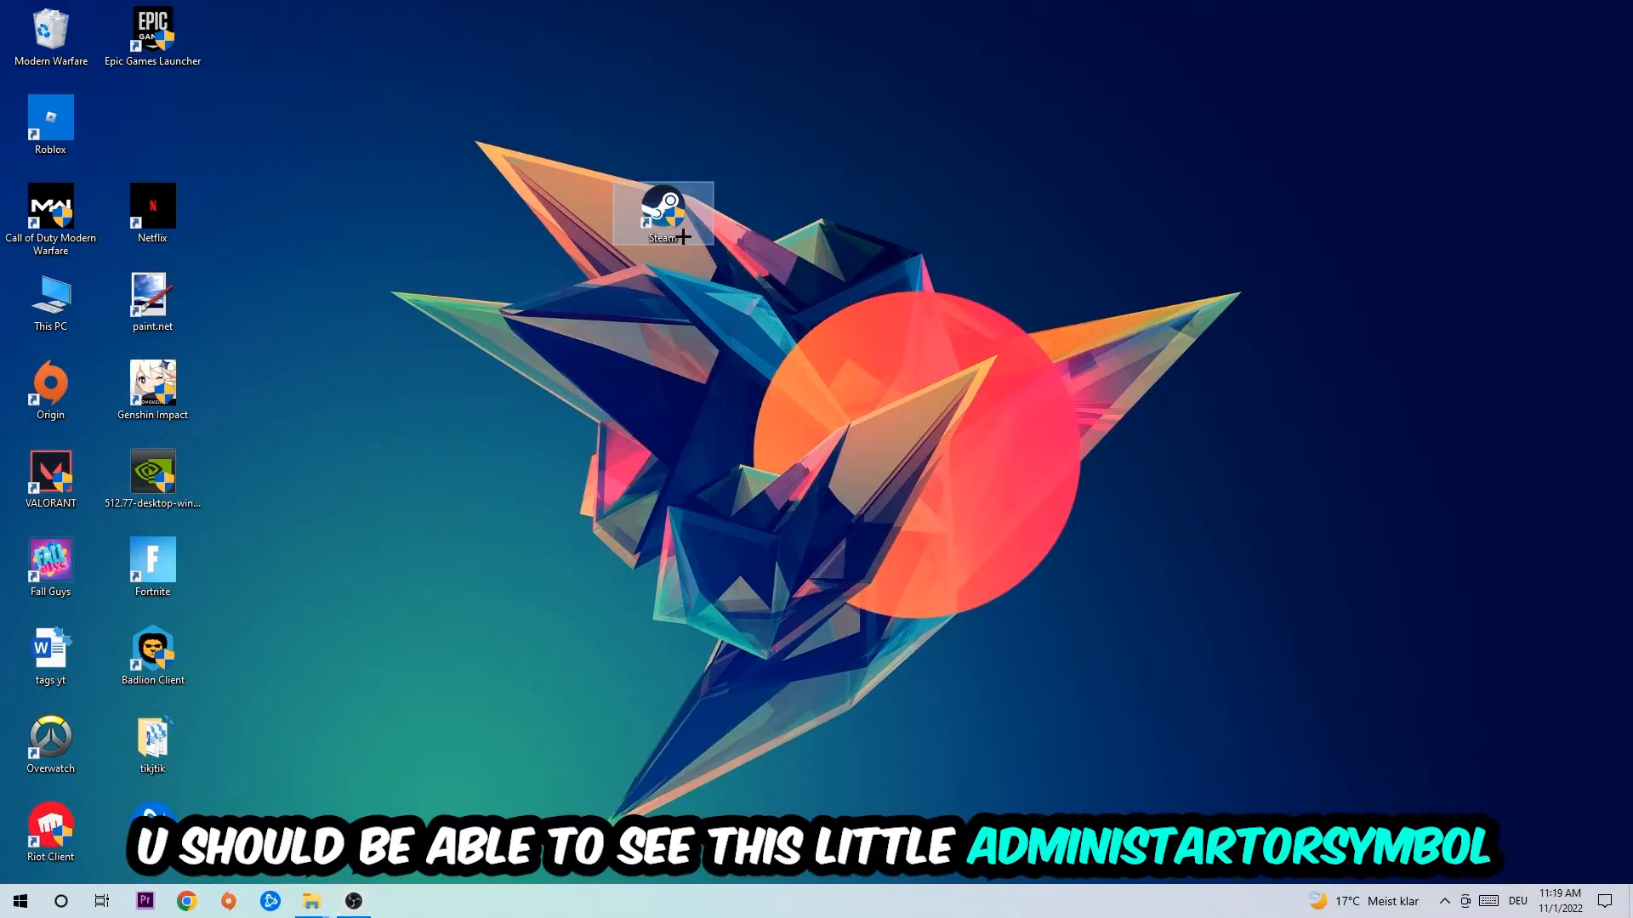
pyautogui.moveTo(684, 224)
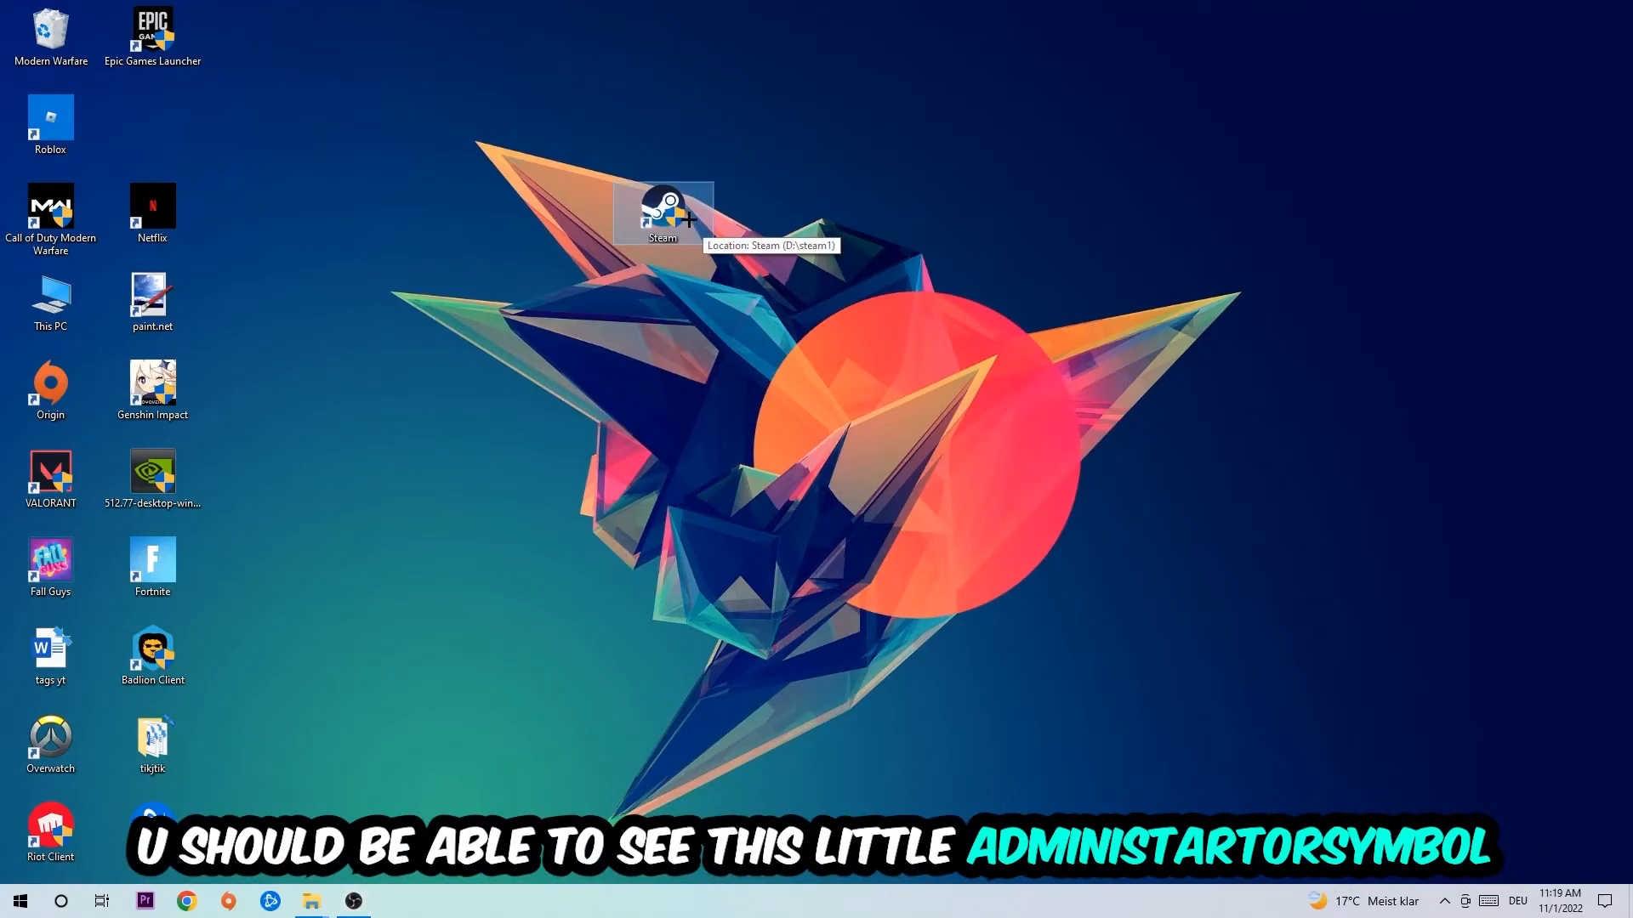